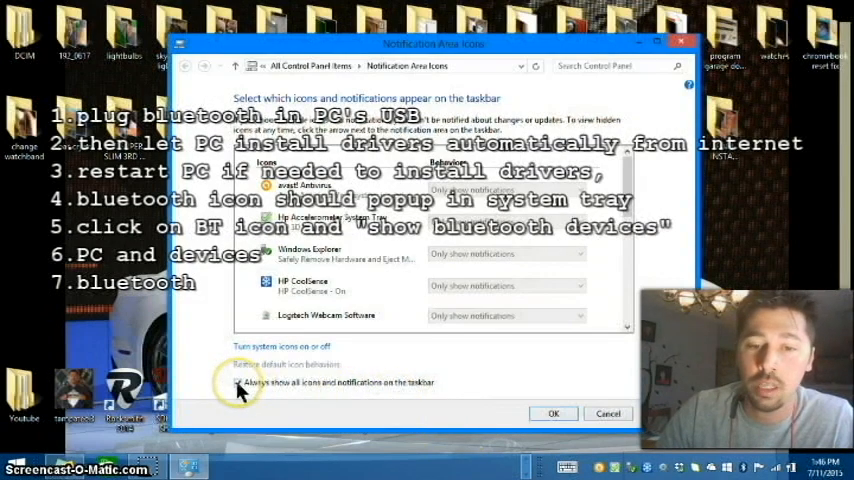
# Step: Enable 'Always show all icons and notifications on the taskbar' and confirm
pyautogui.click(238, 382)
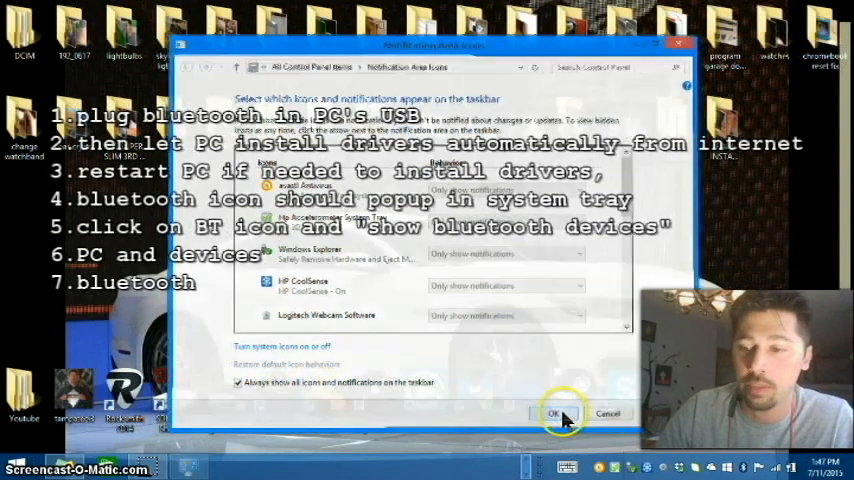
pyautogui.click(552, 414)
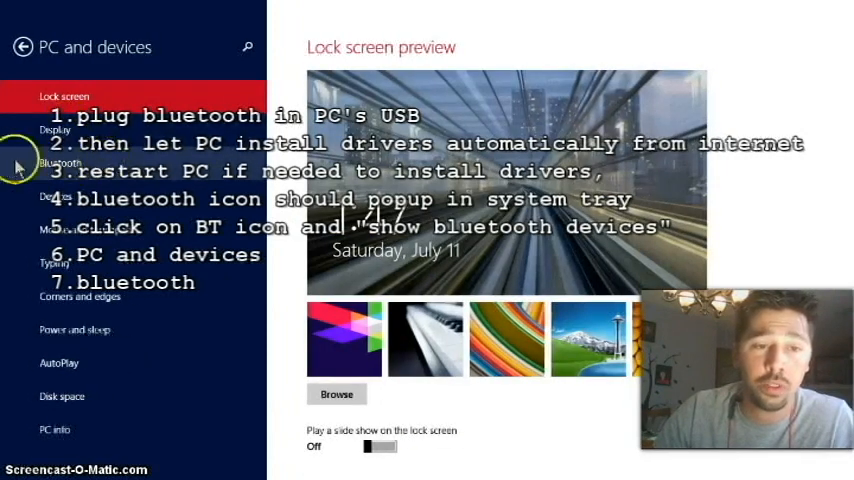
pyautogui.click(60, 162)
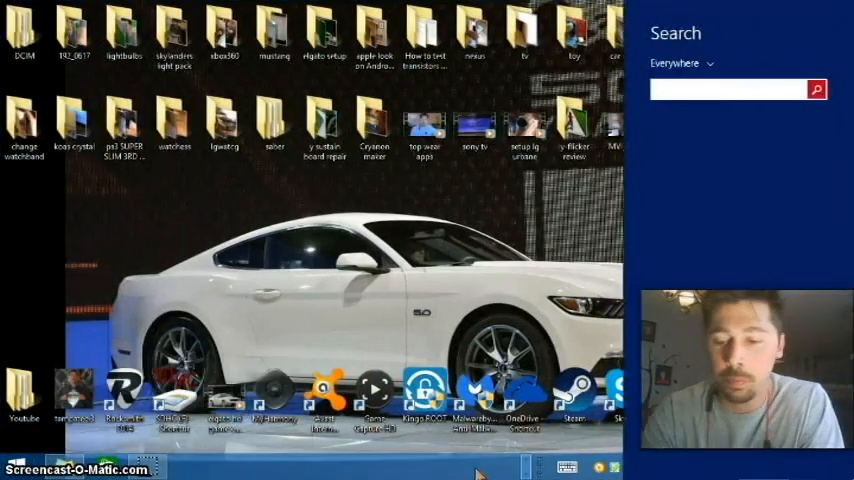
# Step: Search for 'bluetooth' and open Bluetooth settings to list nearby devices
pyautogui.write('bluetooth')
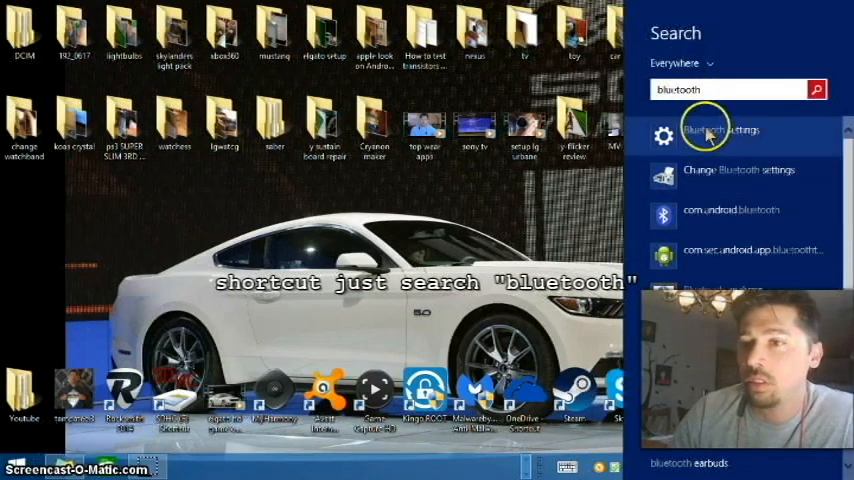
pyautogui.click(720, 136)
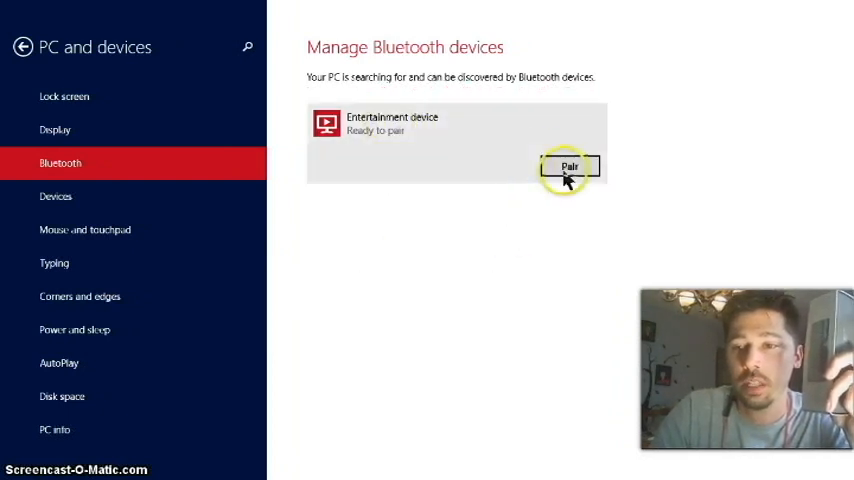
# Step: Start pairing with the Entertainment device in Manage Bluetooth devices
pyautogui.click(568, 166)
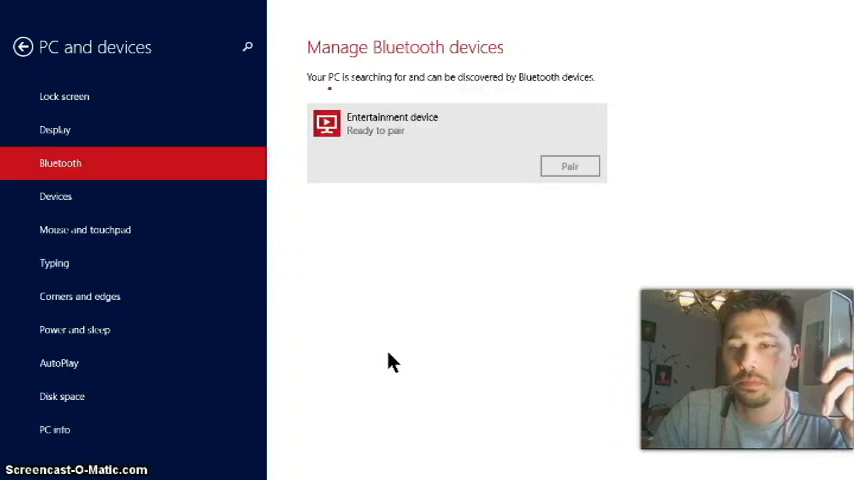
pyautogui.click(568, 166)
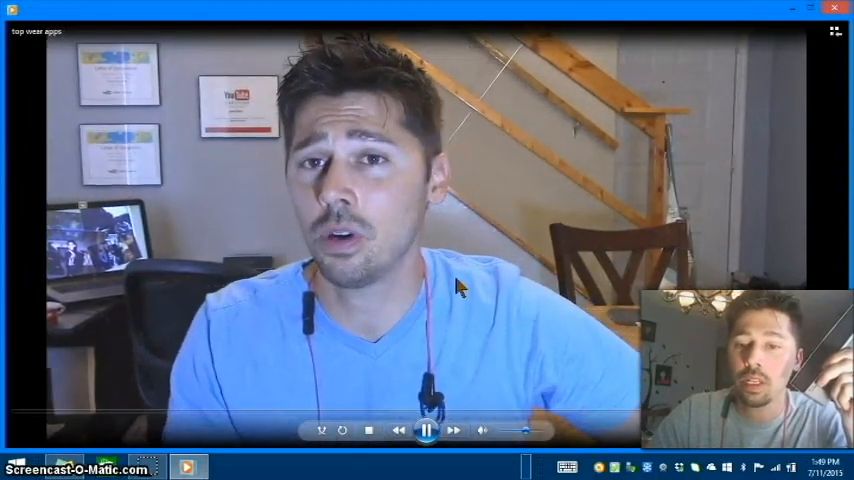
# Step: Close the test video and search for 'sound' to reach the Sound settings
pyautogui.click(426, 430)
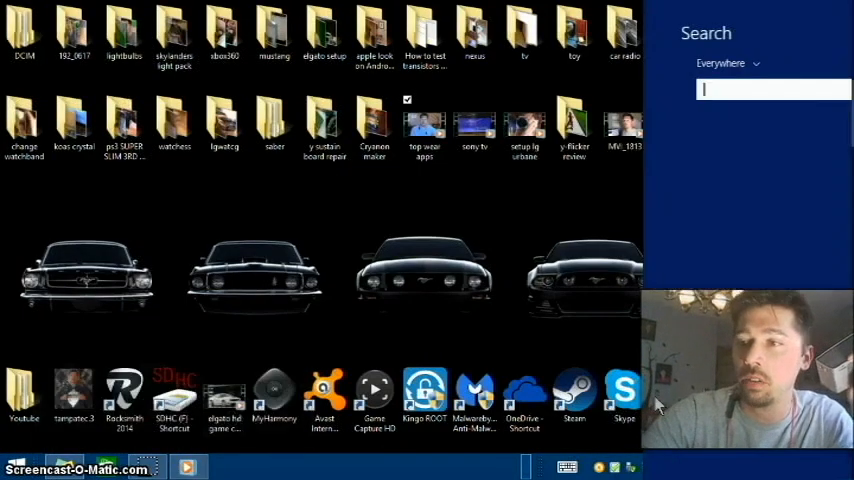
pyautogui.write('sound Recorder')
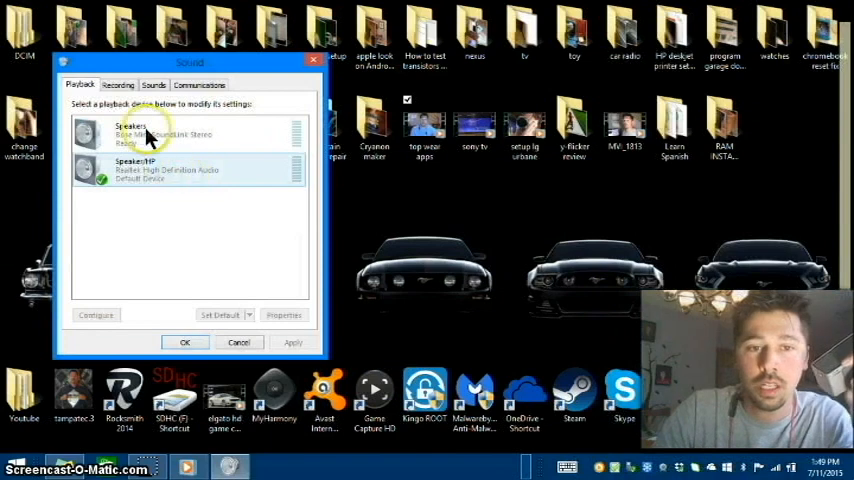
# Step: Set the Bluetooth Speakers as the default playback device and confirm
pyautogui.rightClick(140, 136)
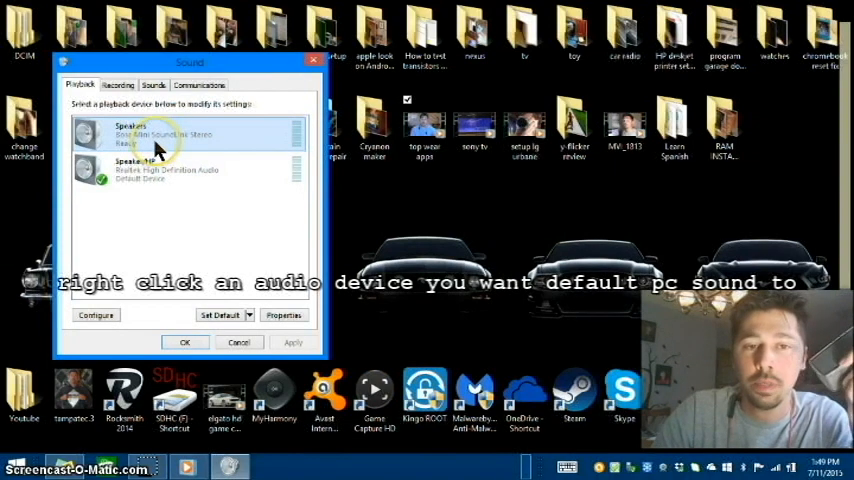
pyautogui.rightClick(130, 136)
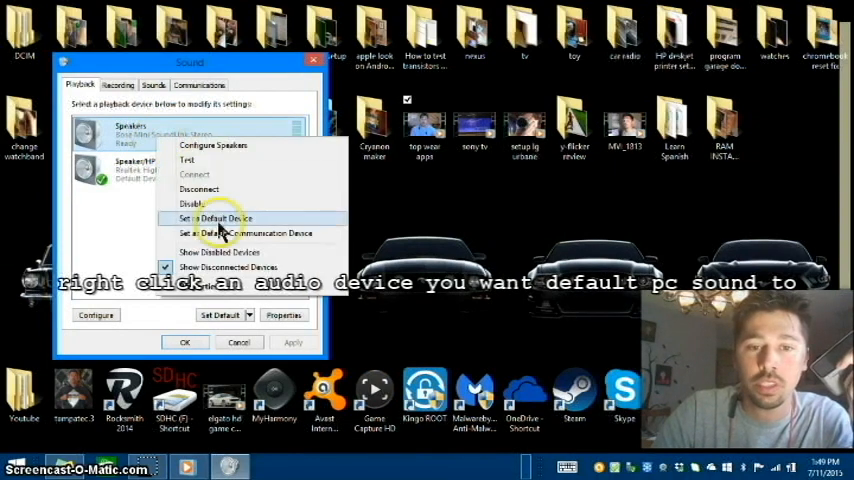
pyautogui.click(212, 218)
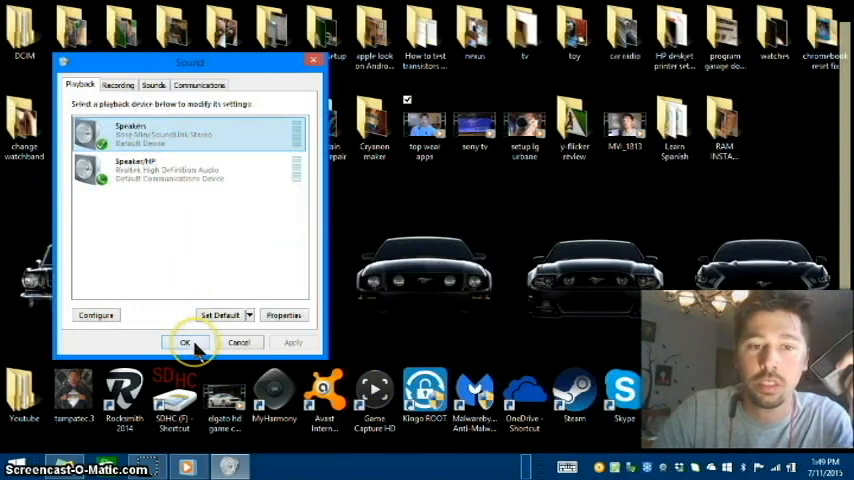
pyautogui.click(184, 344)
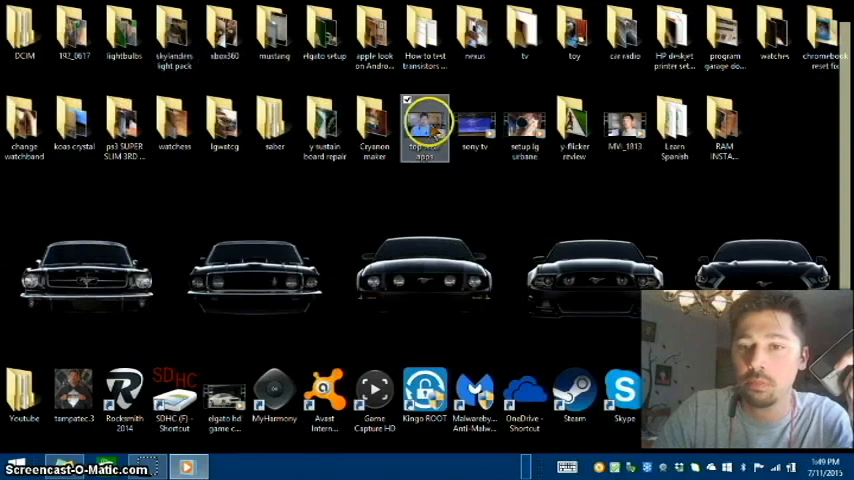
# Step: Replay the test video over the Bluetooth speakers to check output, then close the player
pyautogui.doubleClick(424, 120)
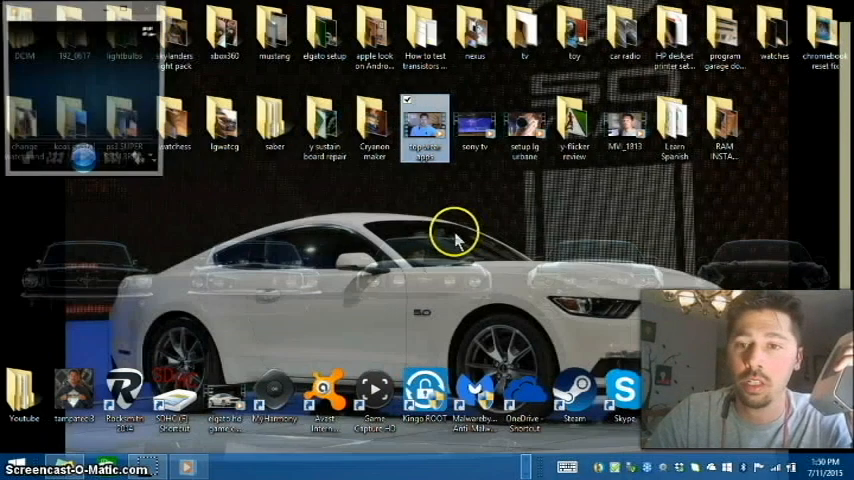
pyautogui.doubleClick(424, 122)
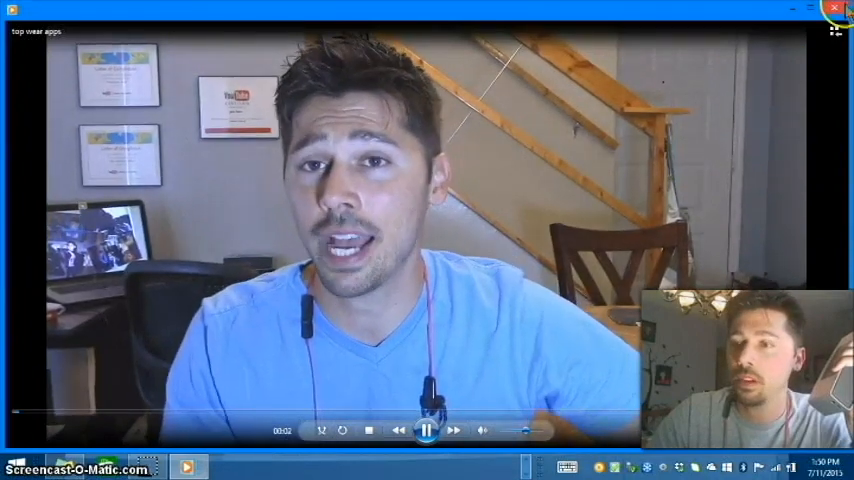
pyautogui.click(836, 8)
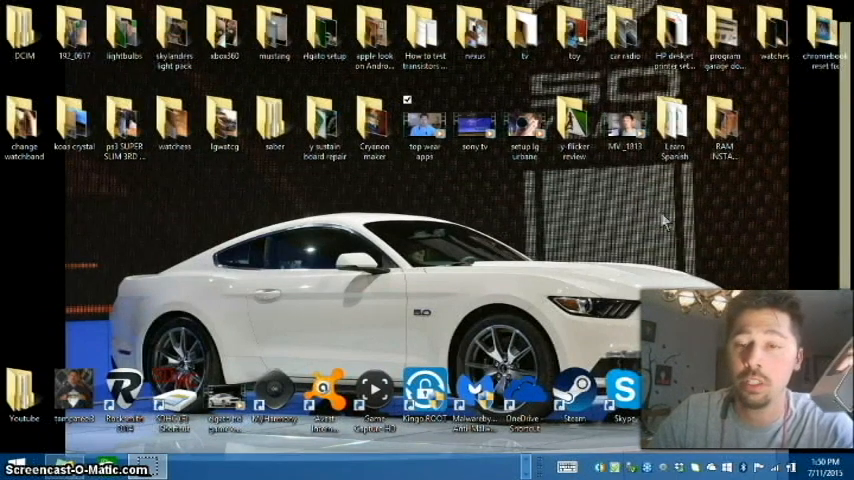
pyautogui.click(430, 126)
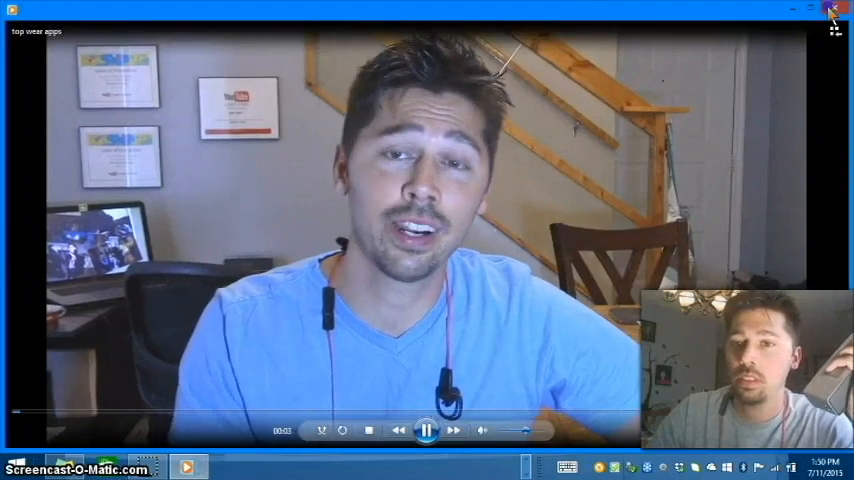
pyautogui.click(836, 8)
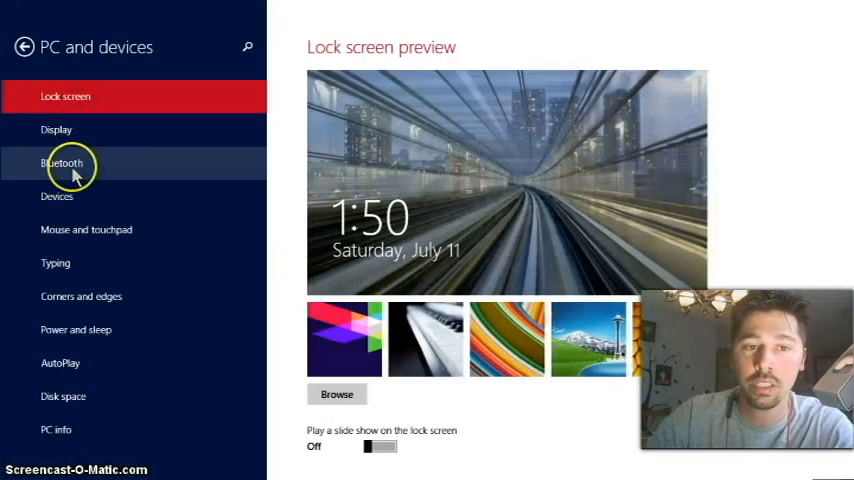
# Step: Start pairing with the Bluetooth headset from PC and devices > Bluetooth
pyautogui.click(64, 164)
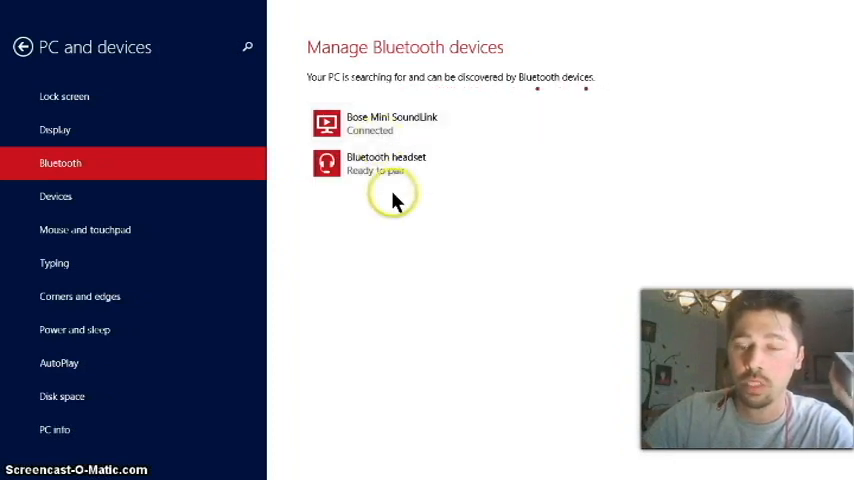
pyautogui.moveTo(416, 270)
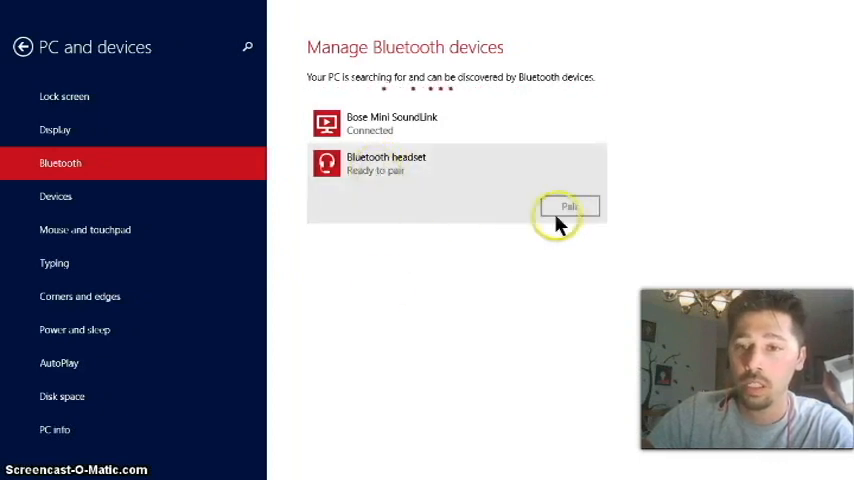
pyautogui.click(568, 208)
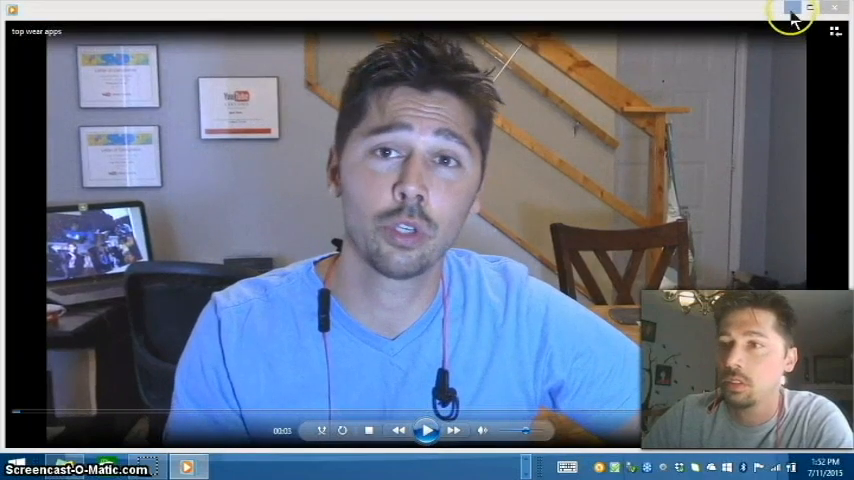
# Step: Close the test video and search 'sound' to bring up the Sound playback devices
pyautogui.click(792, 12)
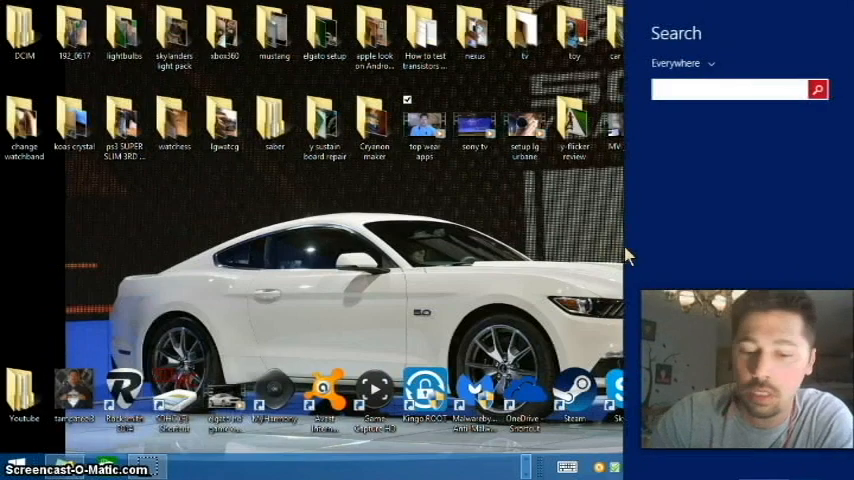
pyautogui.write('sound Recorder')
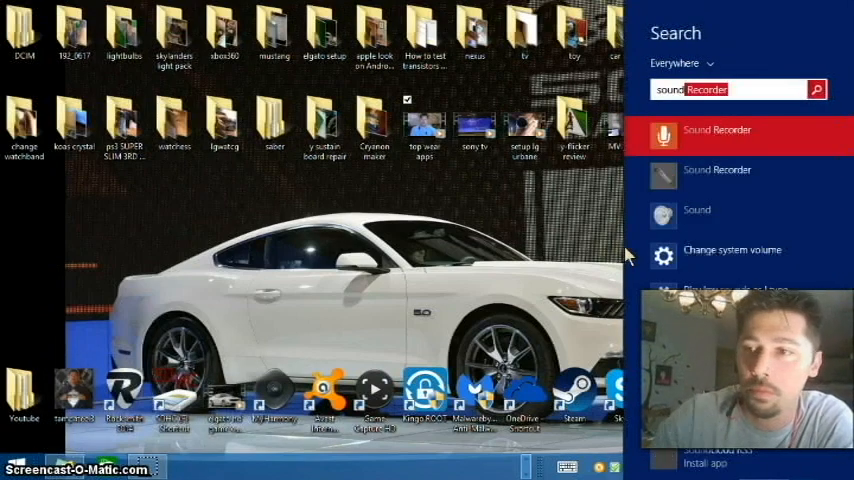
pyautogui.click(732, 250)
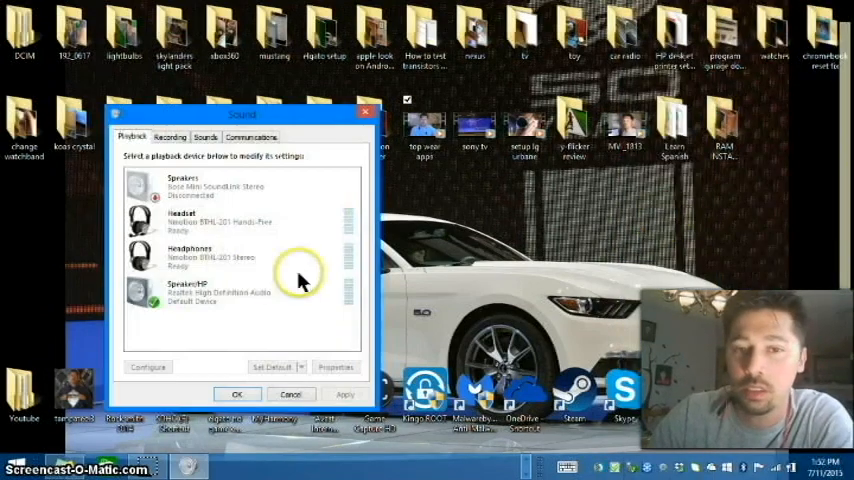
# Step: Set the Headphones as the default playback device on the Playback tab
pyautogui.click(220, 220)
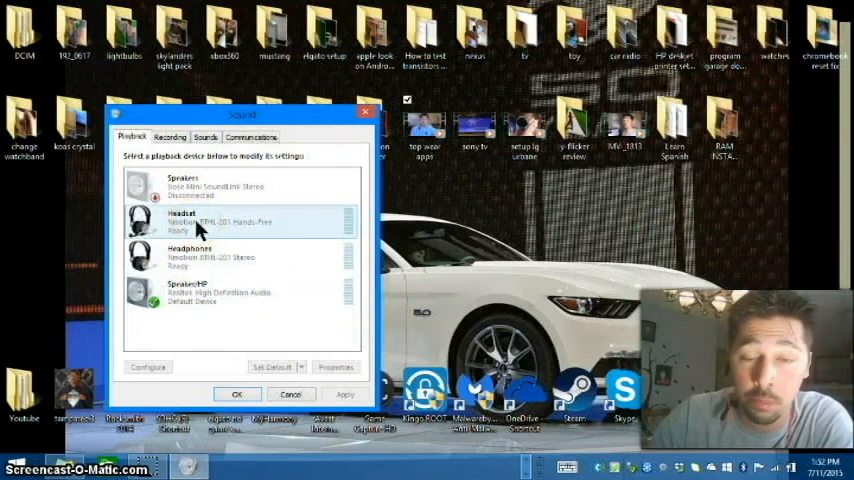
pyautogui.click(190, 256)
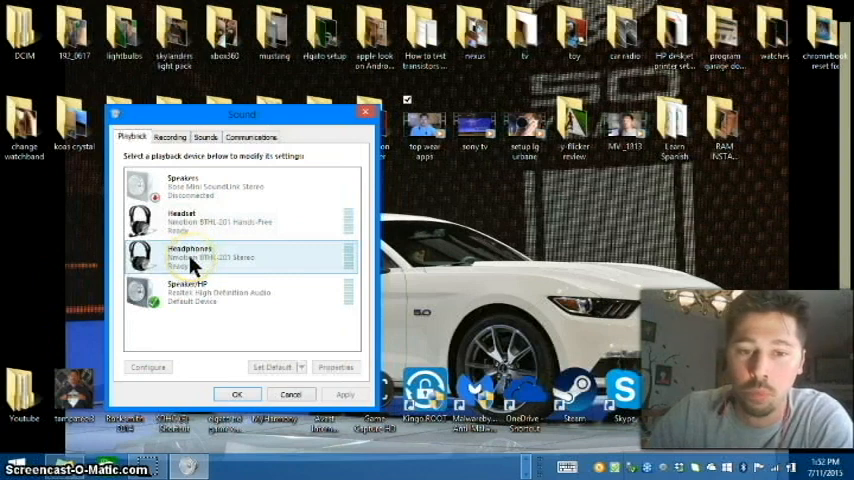
pyautogui.click(190, 258)
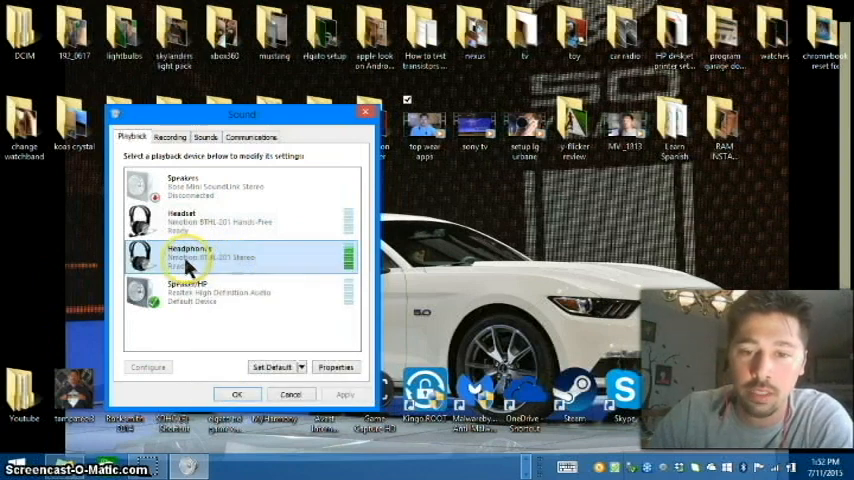
pyautogui.click(184, 256)
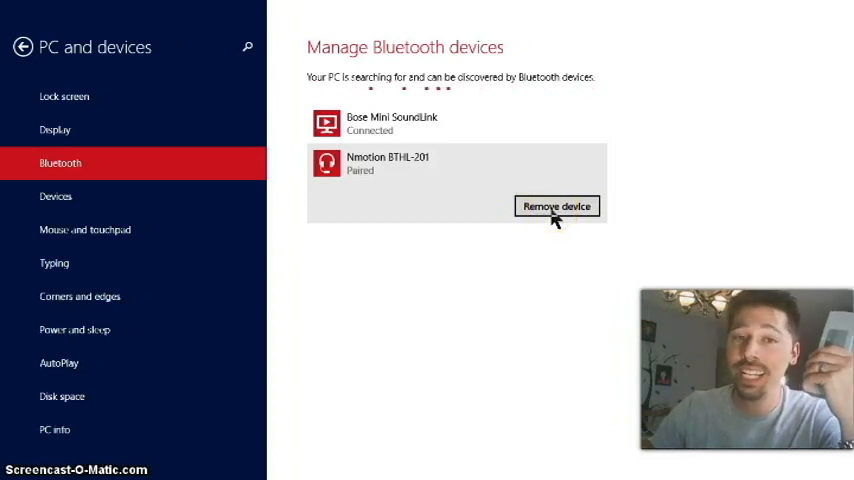
pyautogui.moveTo(480, 258)
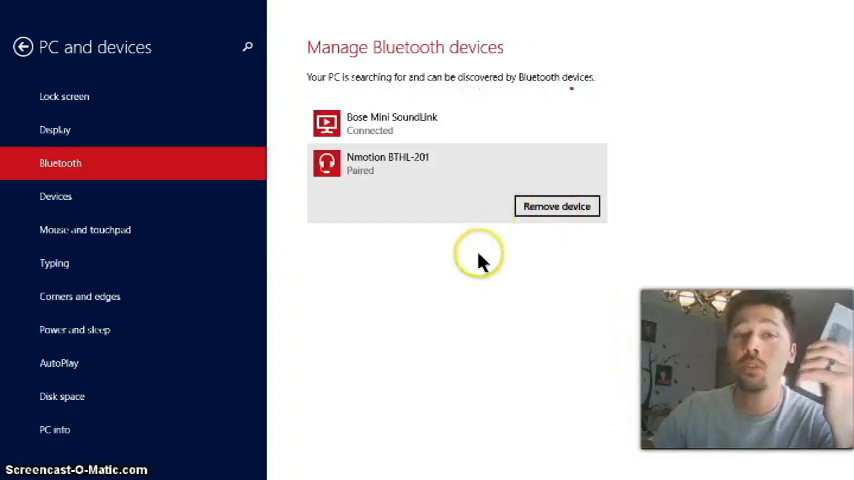